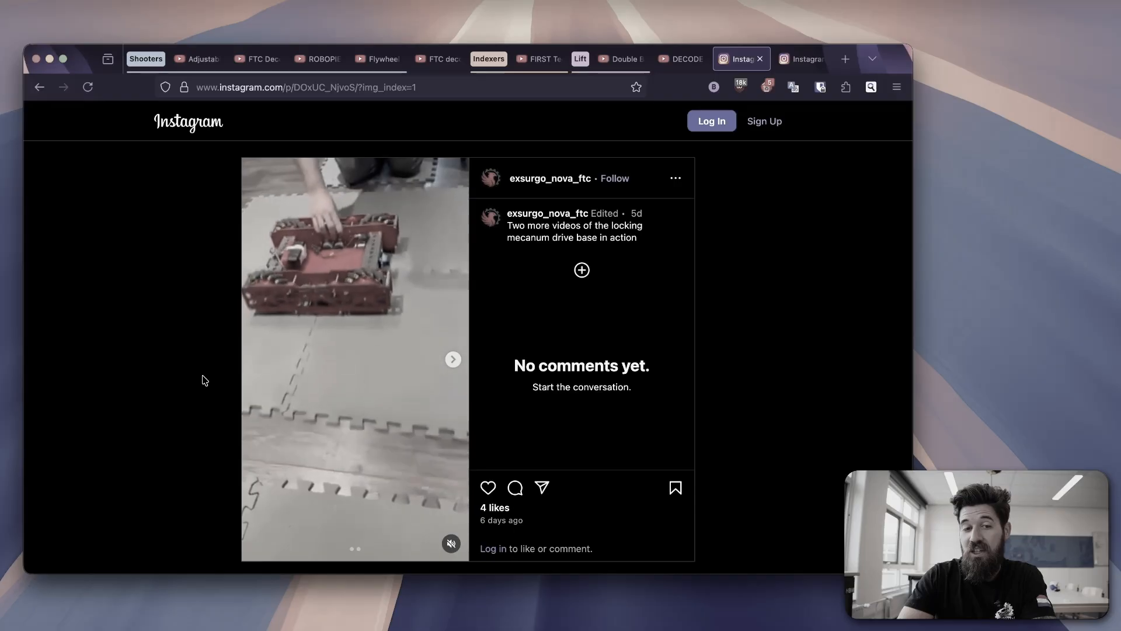
Switch from the Instagram post to the FTC Decode Shooter Test video by team 25951.
click(197, 58)
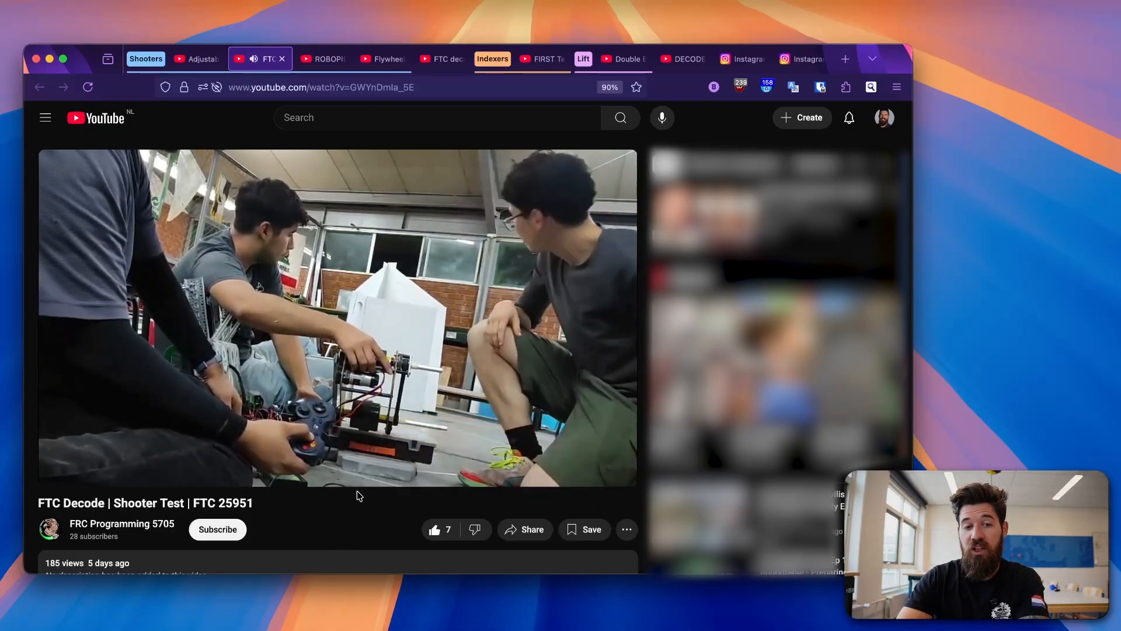
Play the FTC 25951 shooter test to 0:21, pause it, and move to the ROBOPIECE SHOOTER V1 video.
click(336, 318)
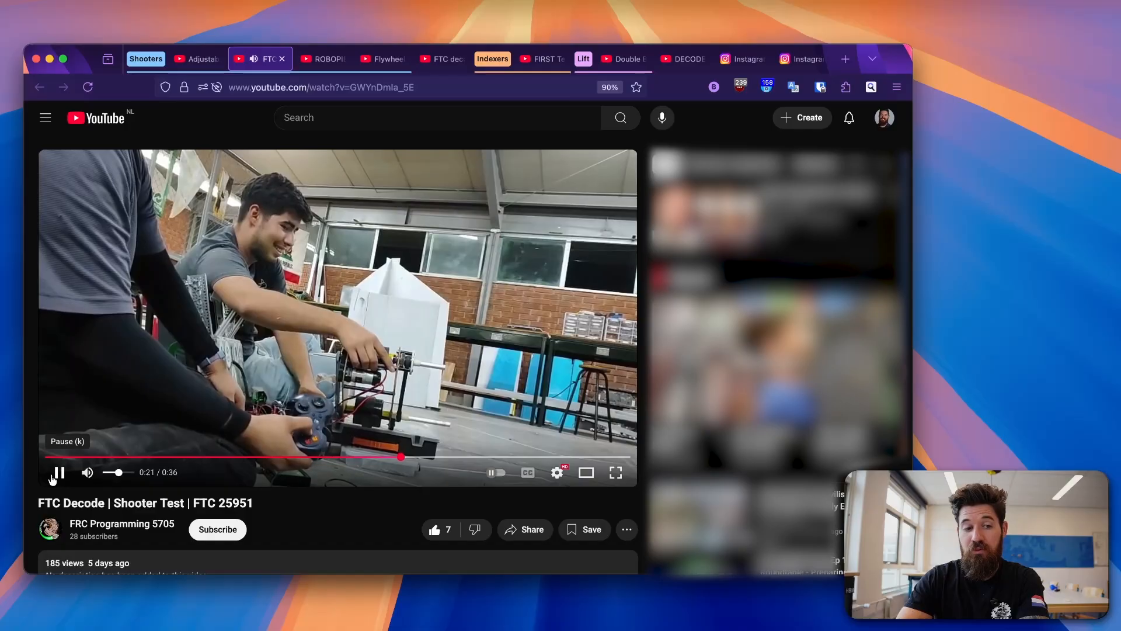
click(58, 472)
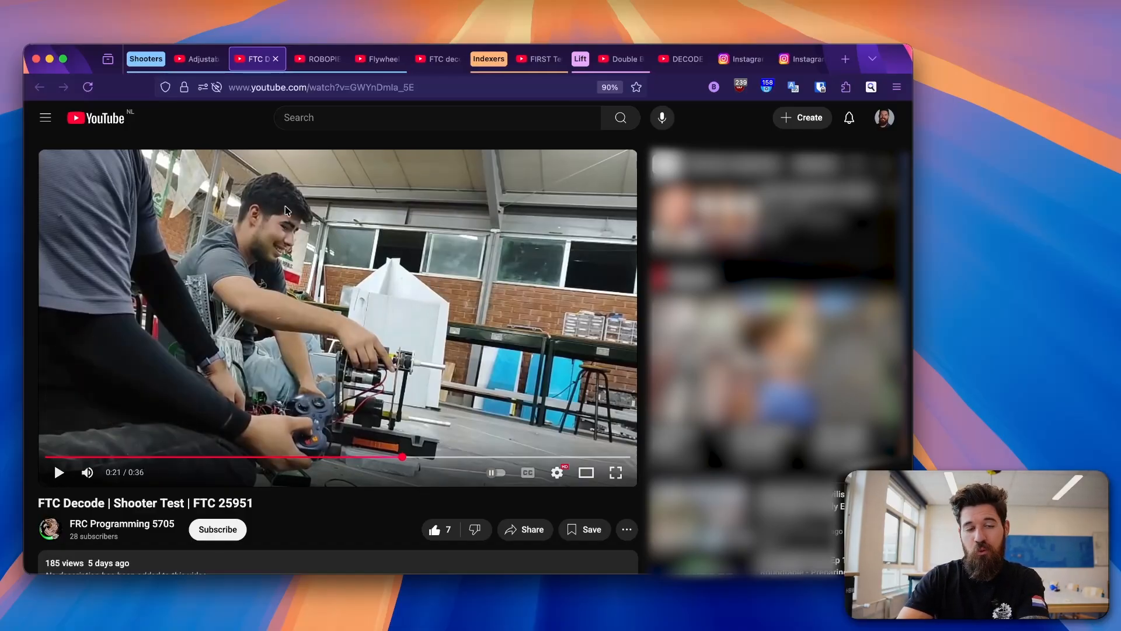
click(316, 58)
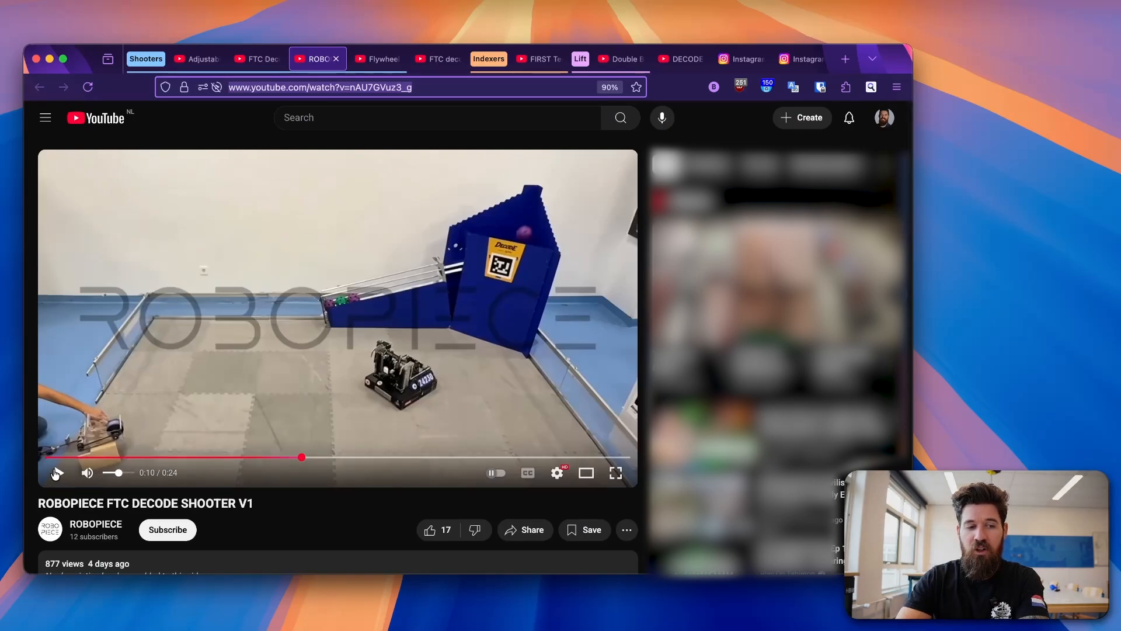
Play the ROBOPIECE FTC DECODE SHOOTER V1 video through to about 0:19.
click(58, 471)
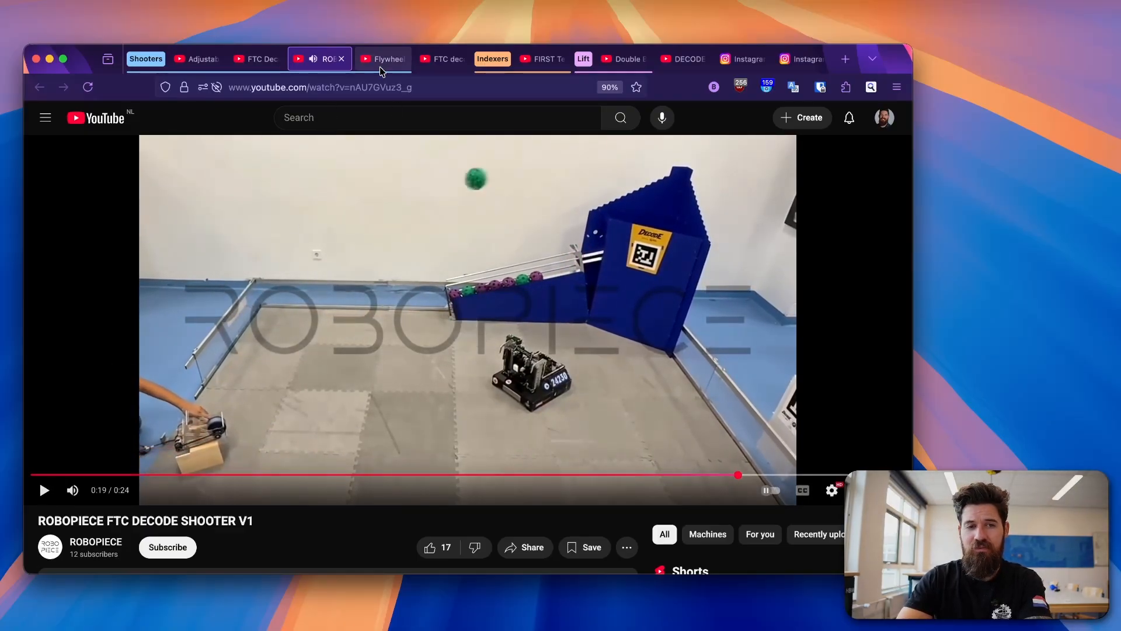
View the Lorentz Engineering flywheel setup Short, then move to the FTC decode intake Short.
click(383, 59)
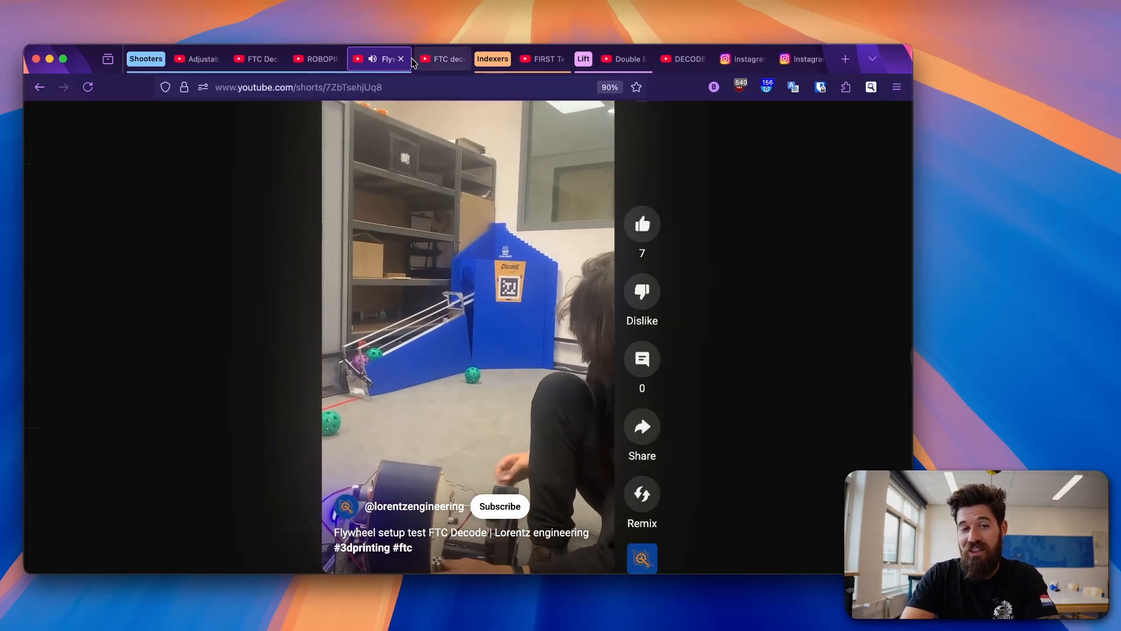
click(438, 58)
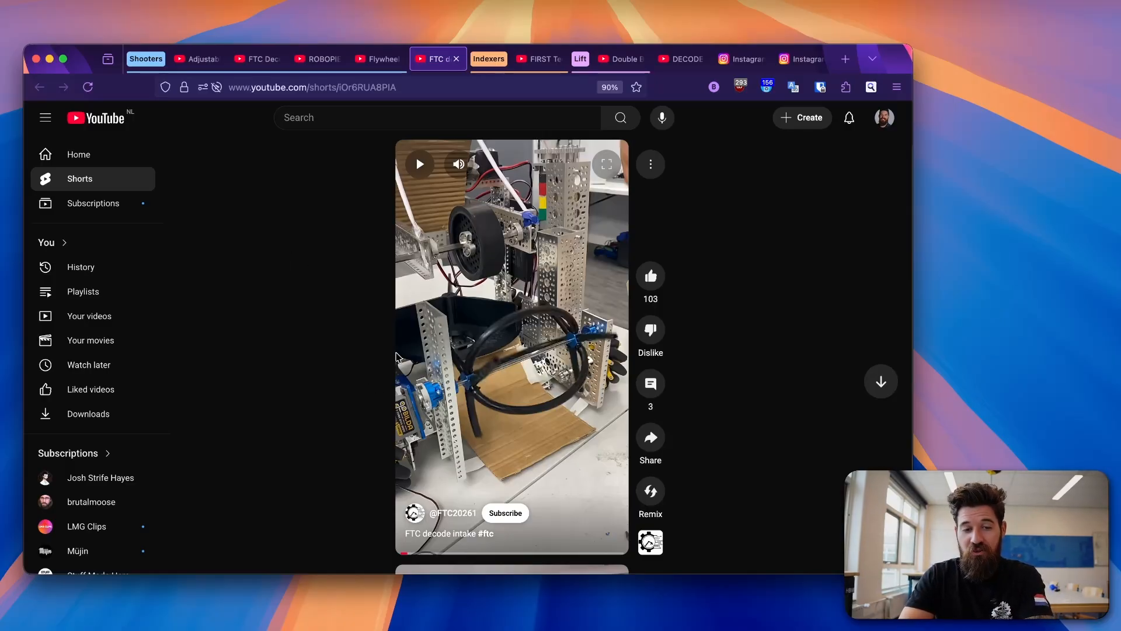
Play the FTC decode intake Short for a while and pause it.
click(419, 163)
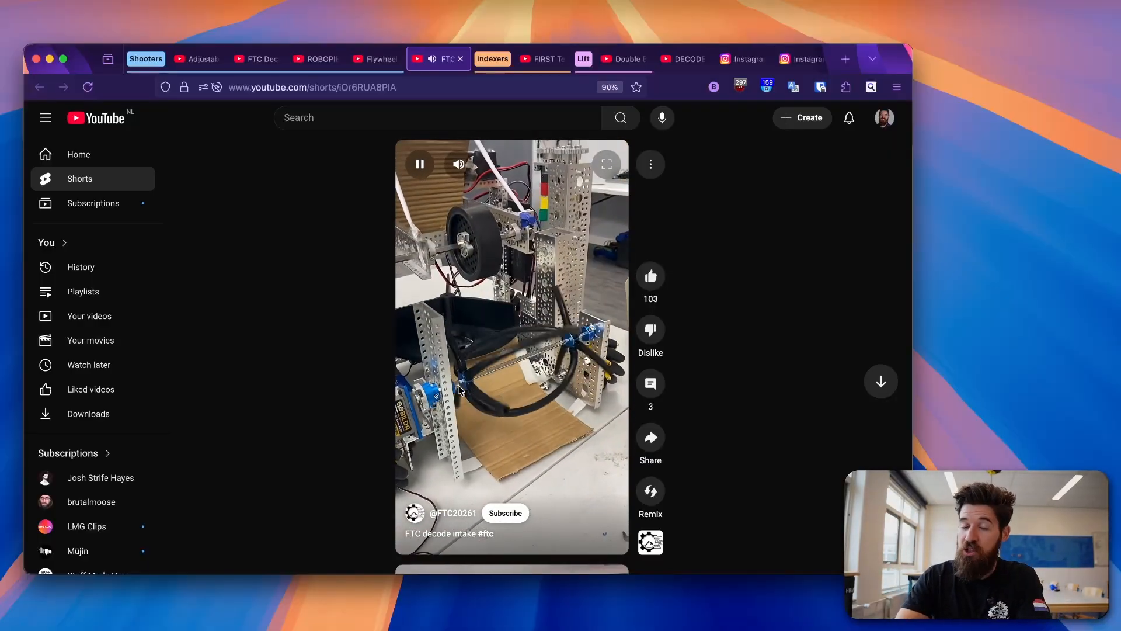
click(419, 163)
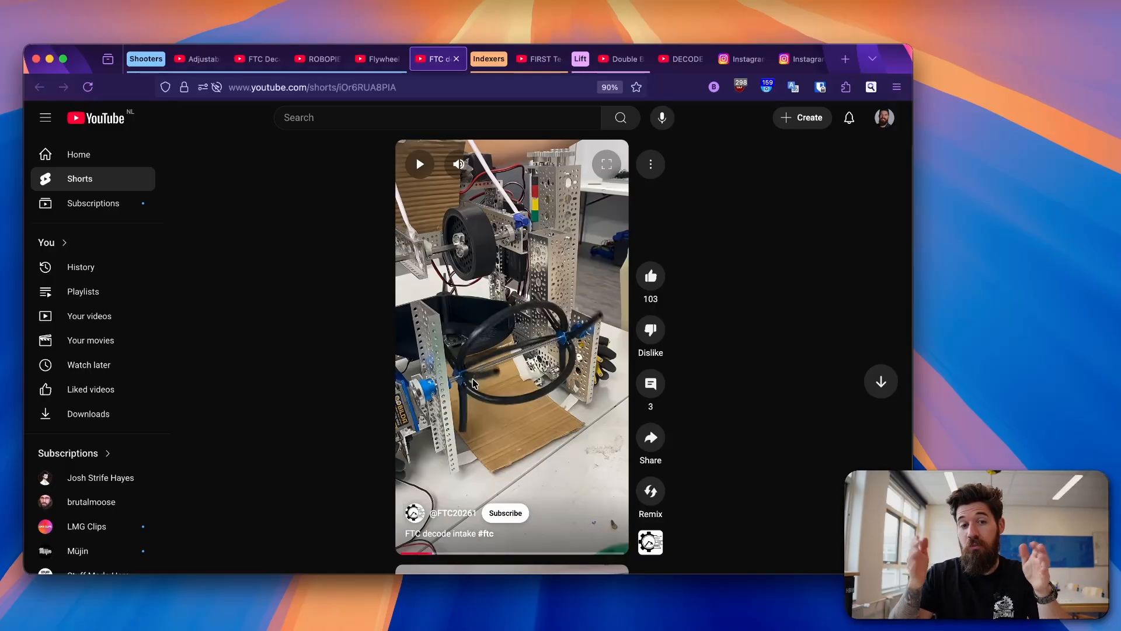
mouse_move(582, 384)
text(t)
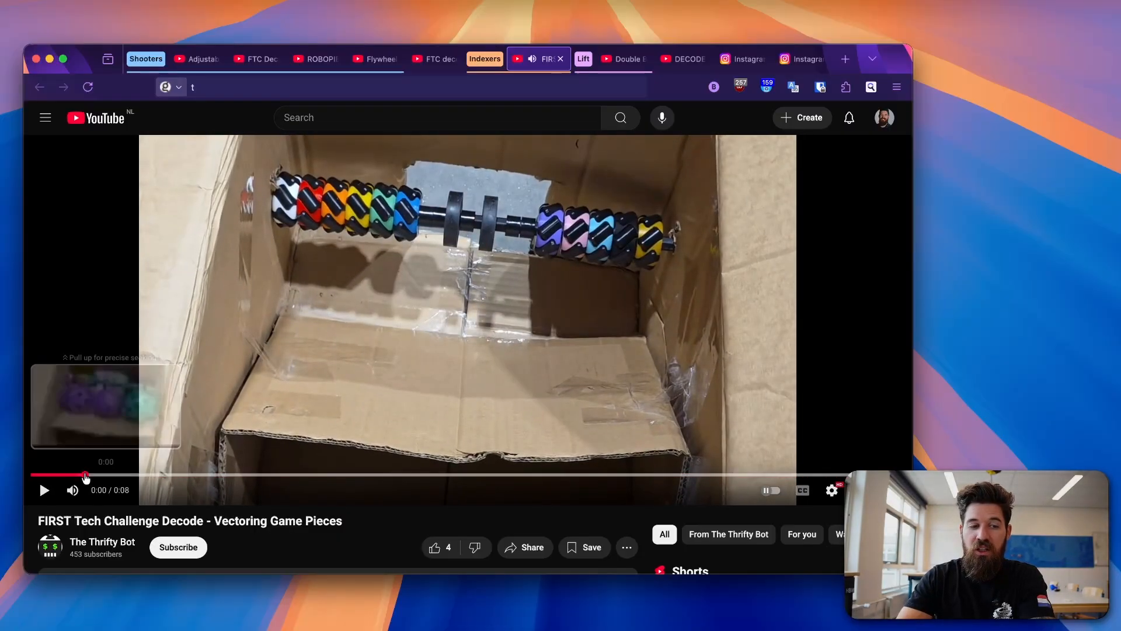
Restart the Thrifty Bot vectoring game pieces clip from the beginning, then move to the Double Base Test Short.
click(43, 489)
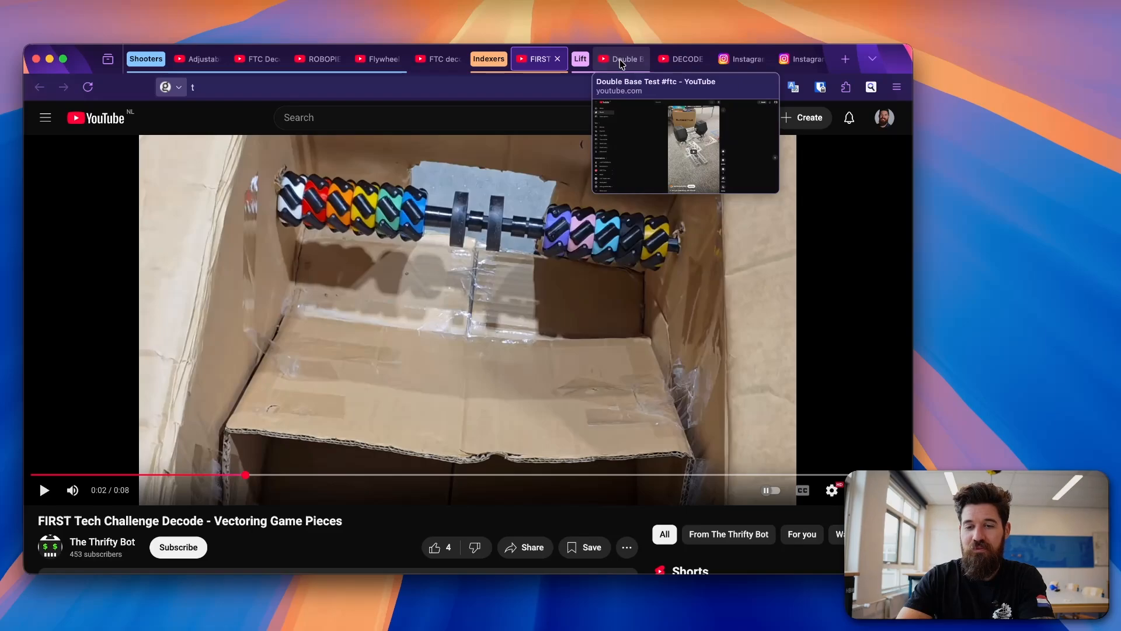
click(620, 58)
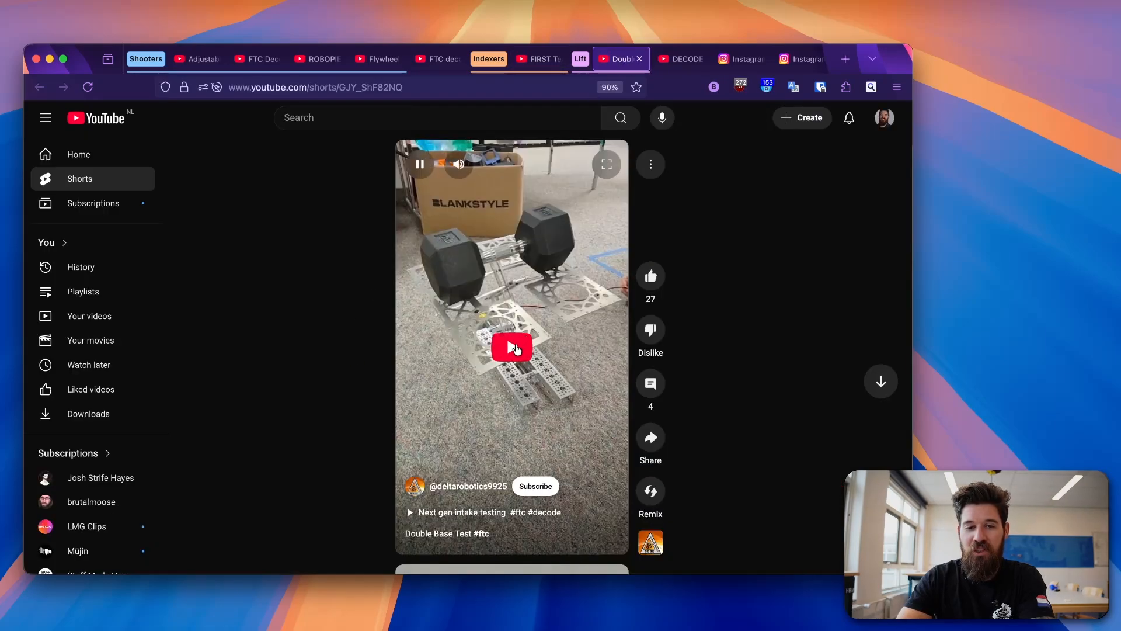
Play the Double Base Test Short, then move on to Peyton Yeung's DECODE Super Early Bot video.
click(511, 348)
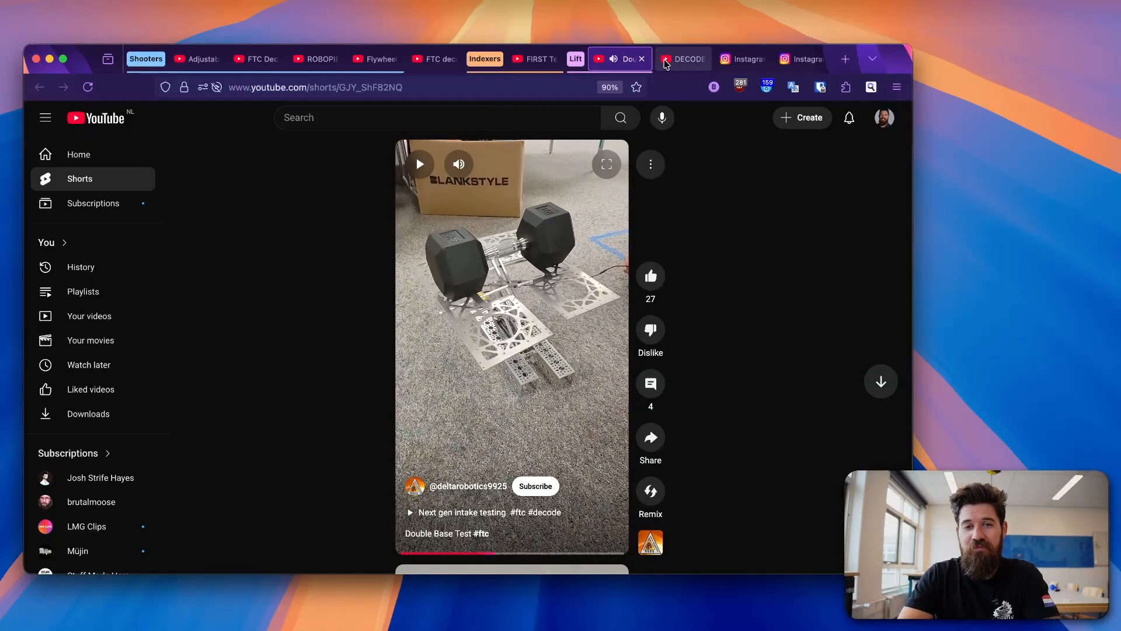
click(680, 59)
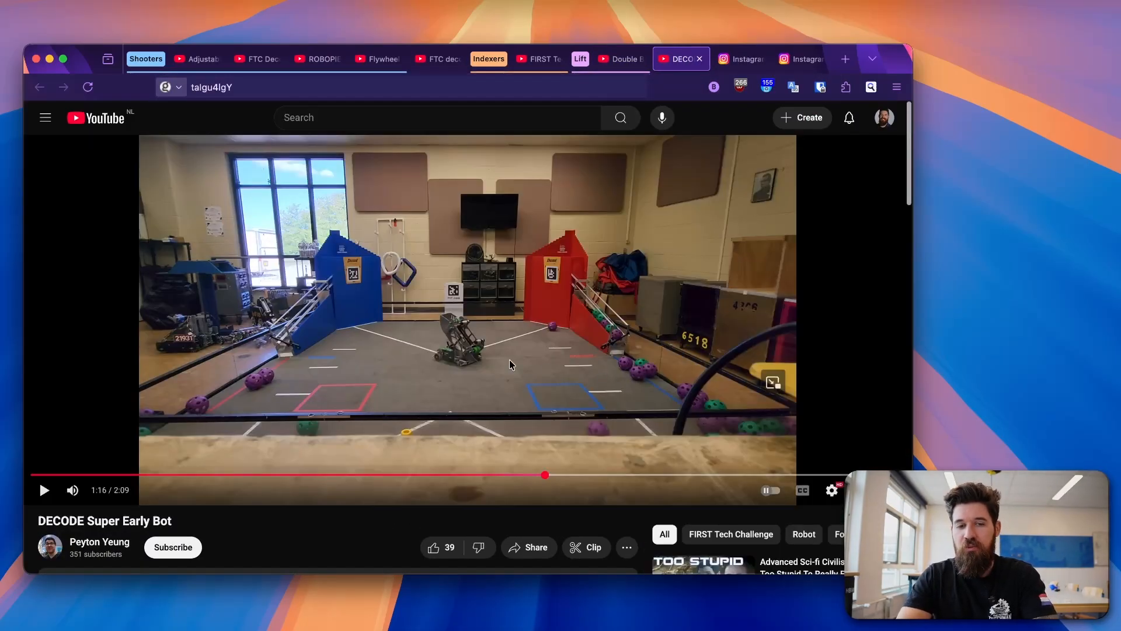
mouse_move(482, 307)
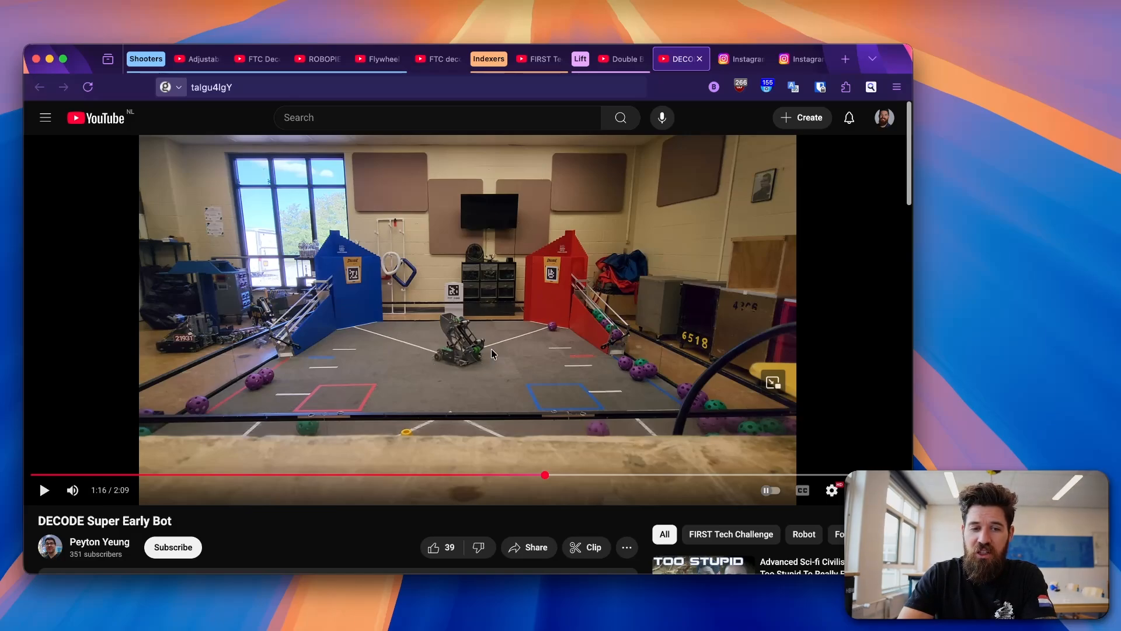
mouse_move(469, 351)
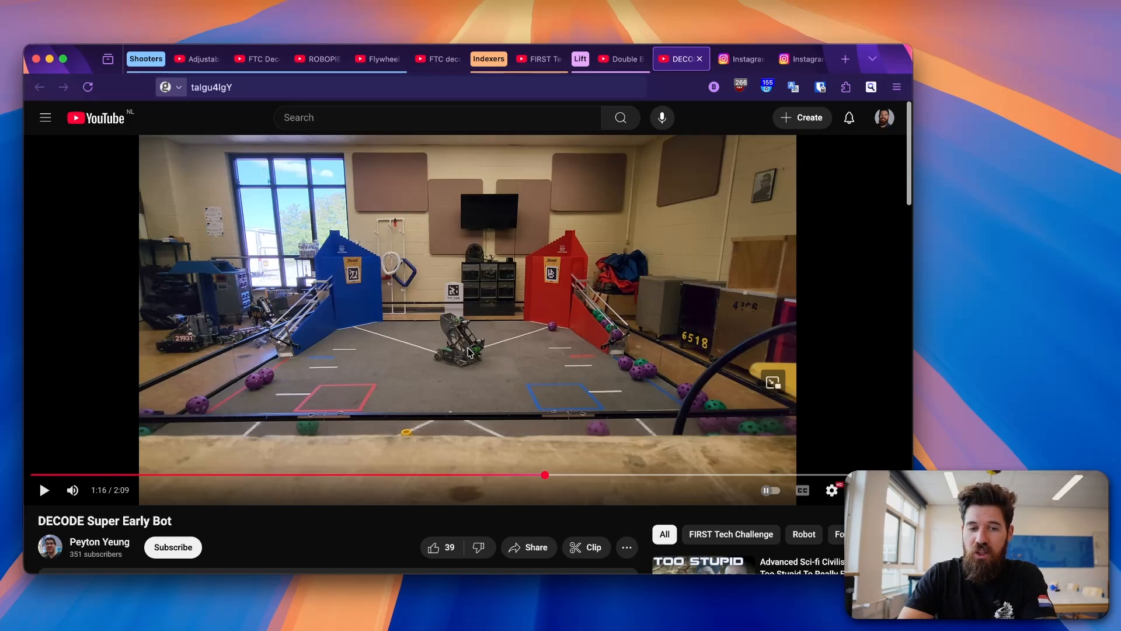
mouse_move(444, 315)
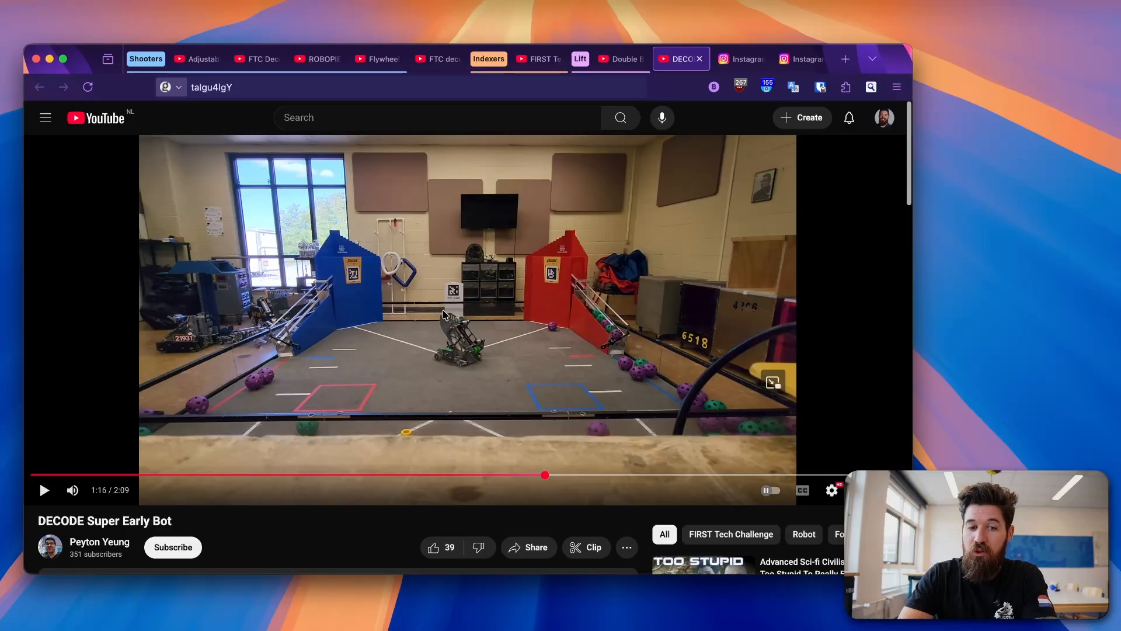
mouse_move(498, 348)
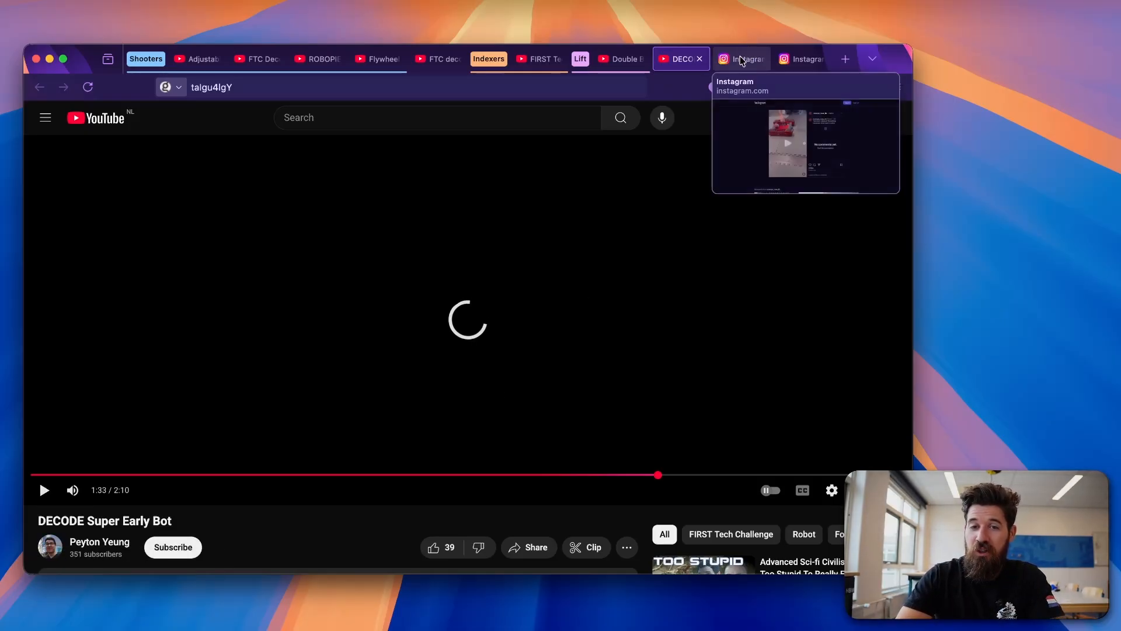
Play and pause the two more drive base videos post, then bring up the summer drive base project post.
click(740, 58)
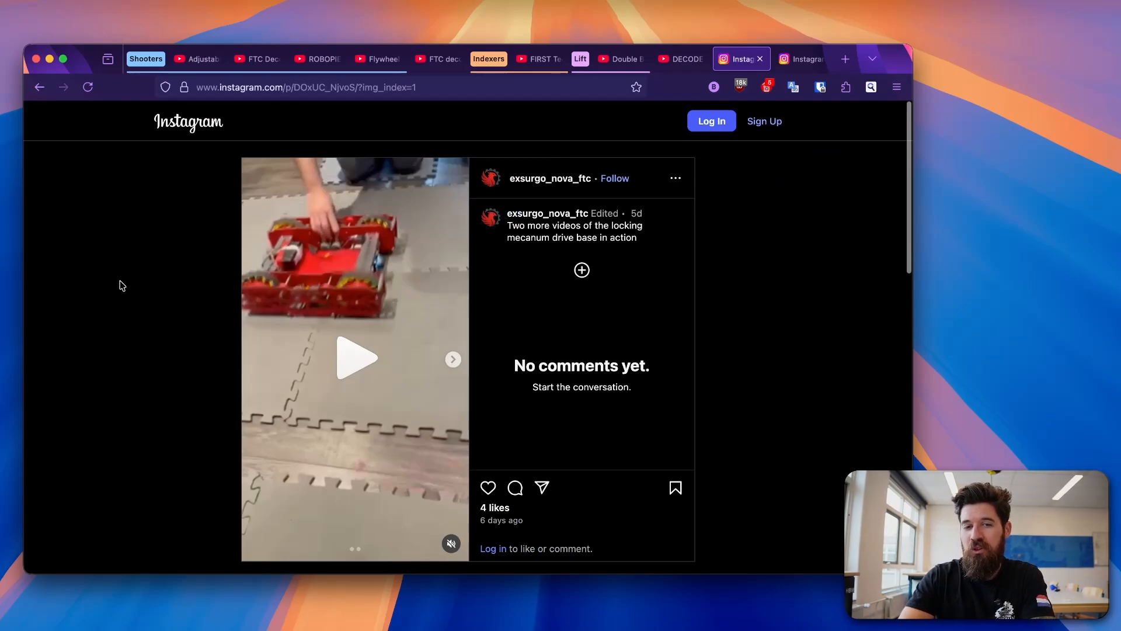
mouse_move(217, 294)
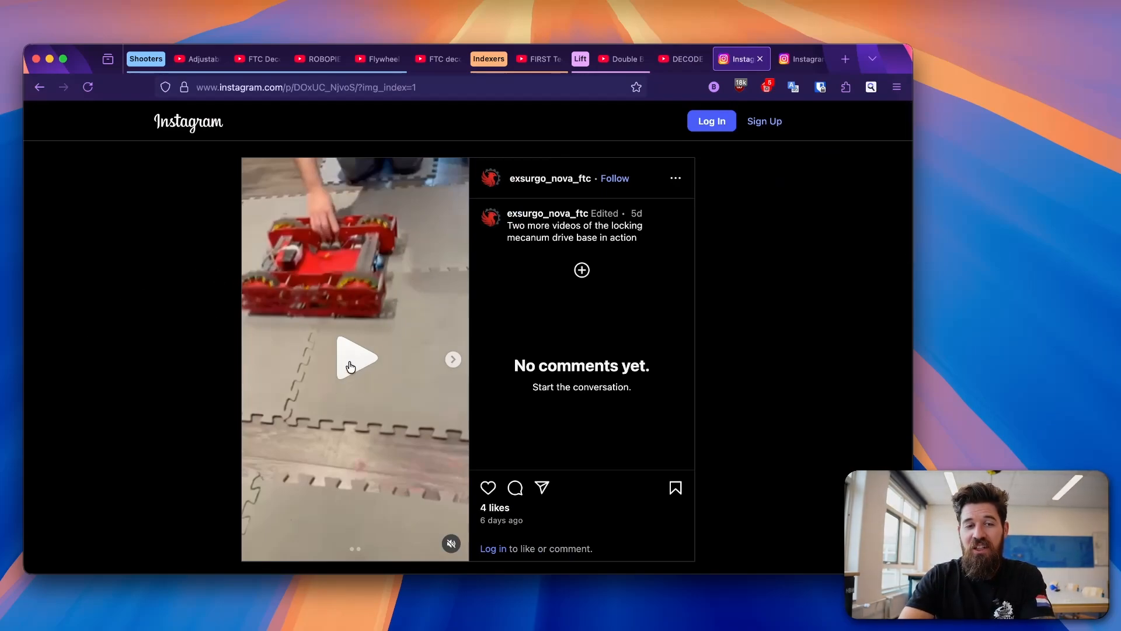
click(355, 358)
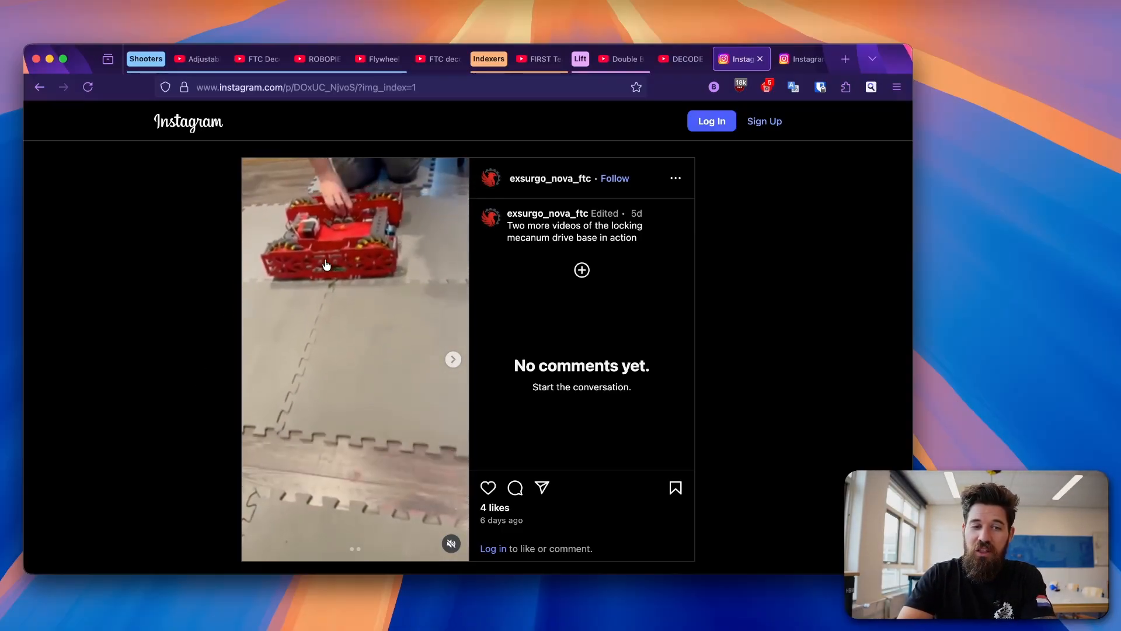
click(355, 358)
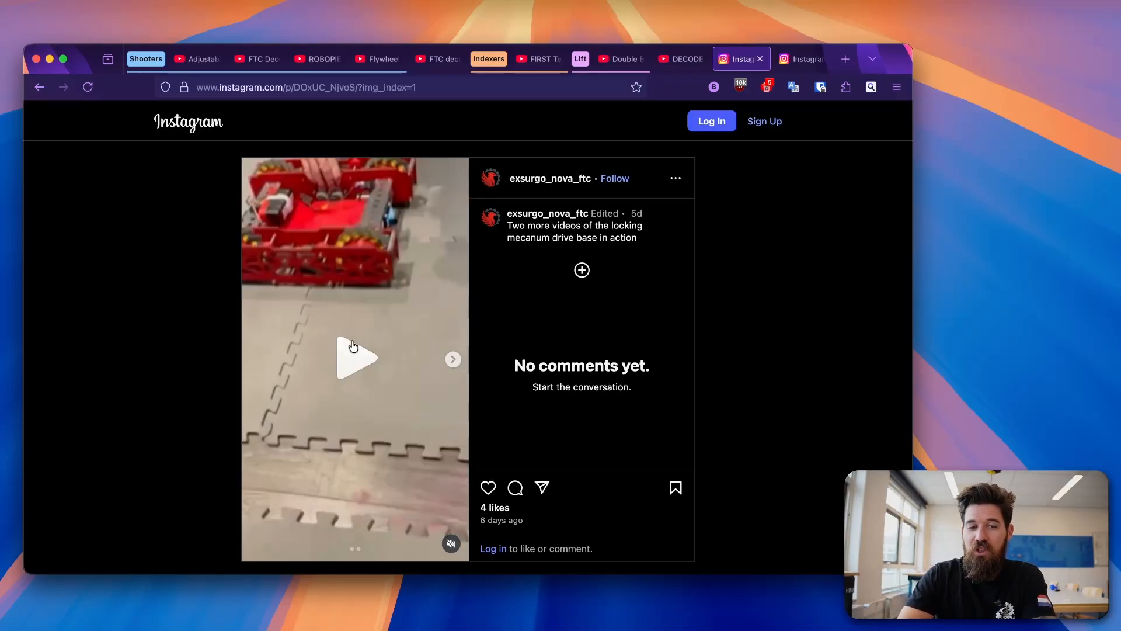
click(355, 358)
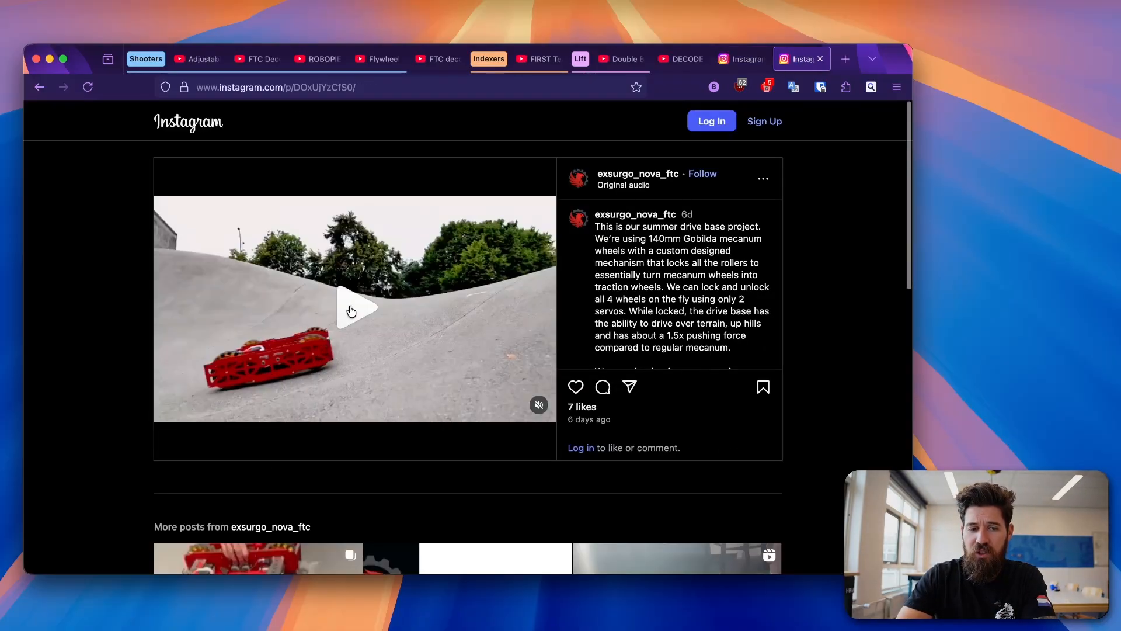
Return to the 'Two more videos' locking mecanum drive base post with its video playing.
click(355, 309)
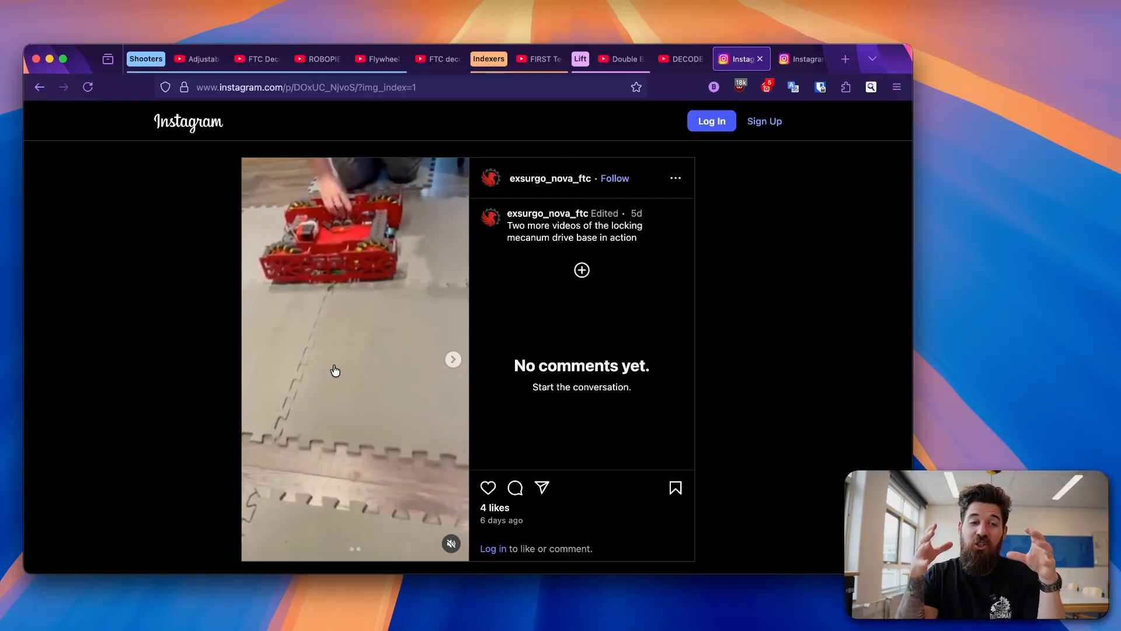
Play the locking mecanum drive base video through and pause it again.
click(353, 358)
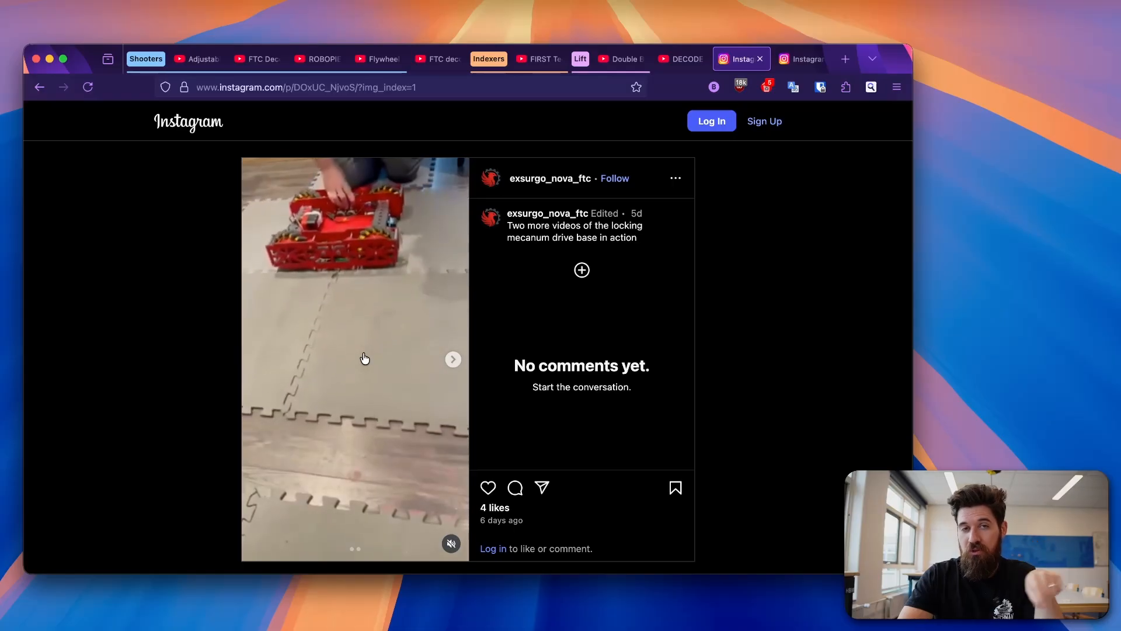
click(354, 358)
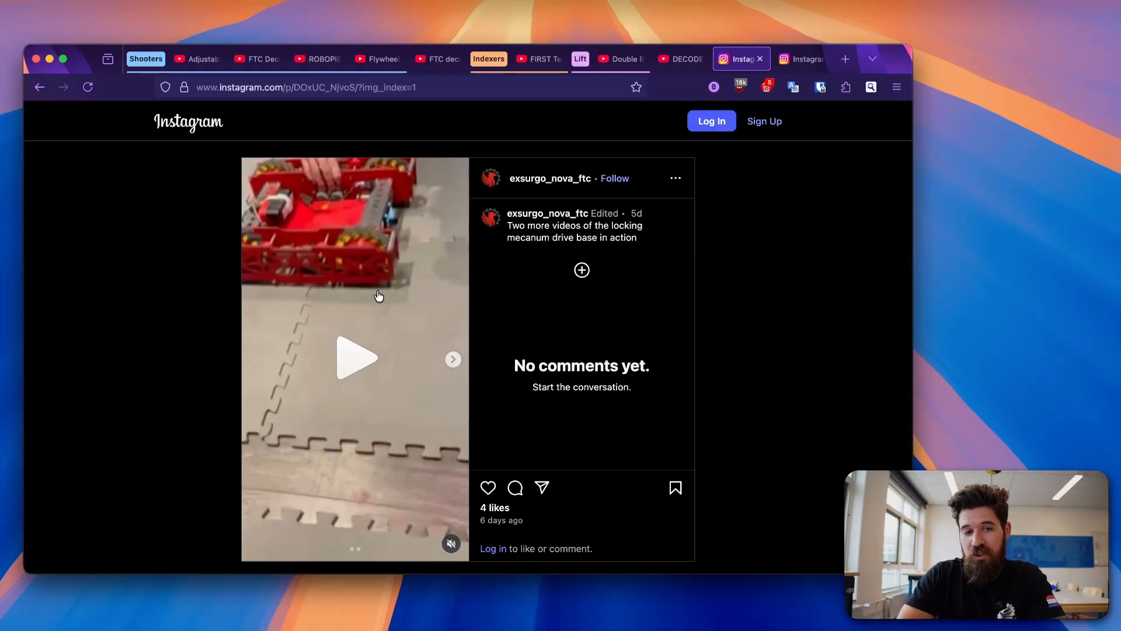
mouse_move(359, 259)
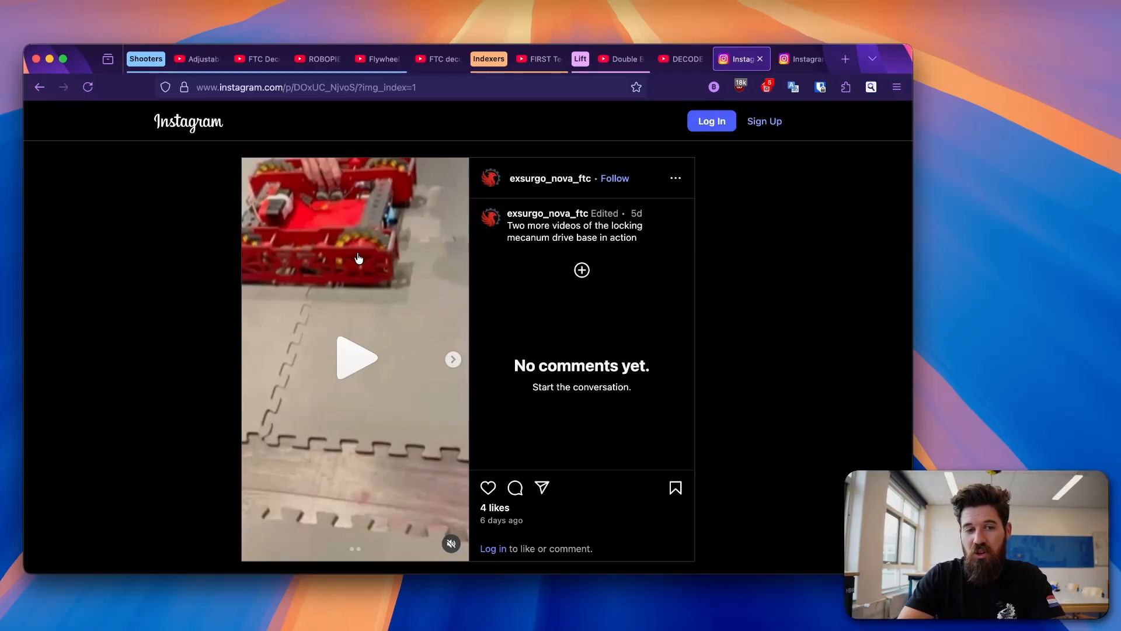